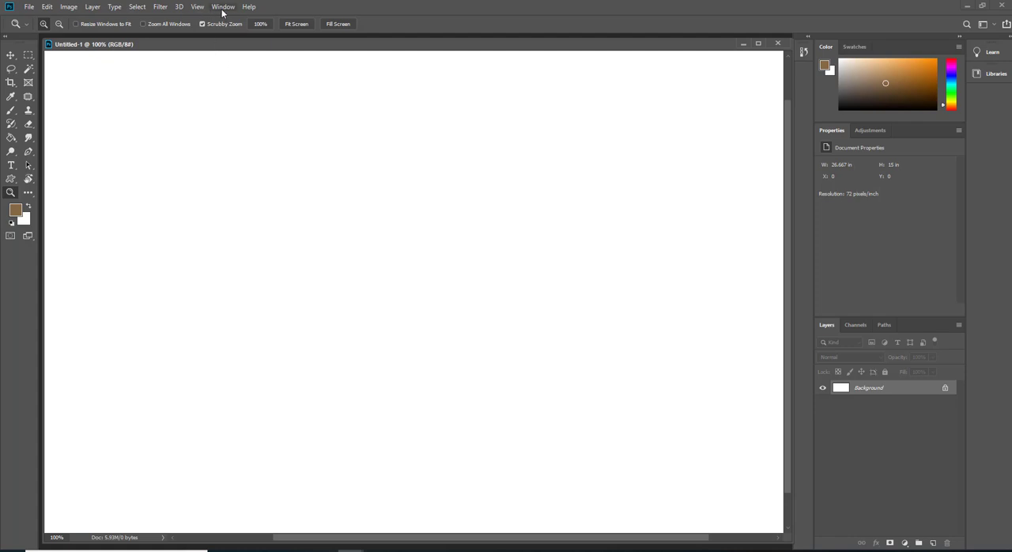
Switch to the Painting workspace and pick up the Brush tool.
{"action": "left_click", "coordinate": [223, 6]}
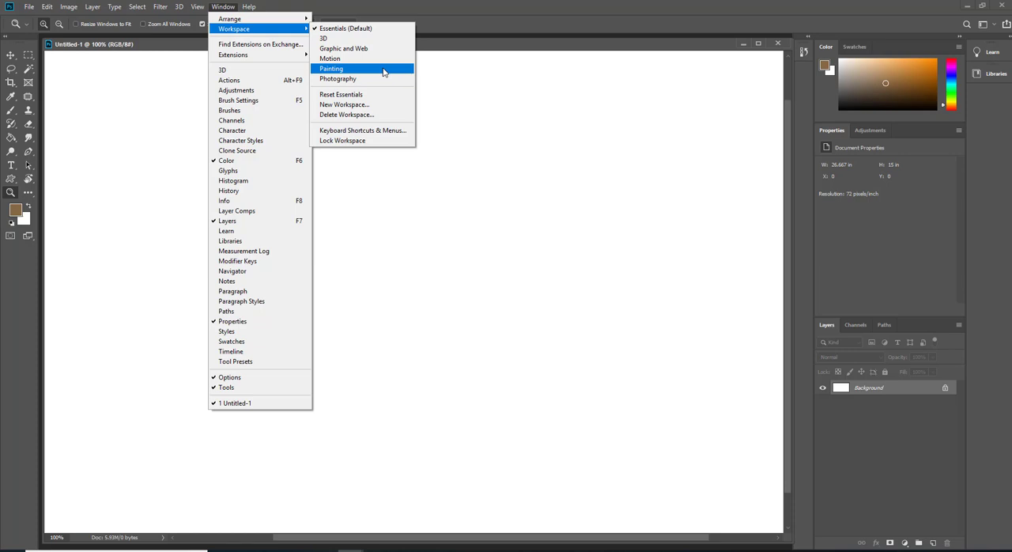
{"action": "left_click", "coordinate": [332, 69]}
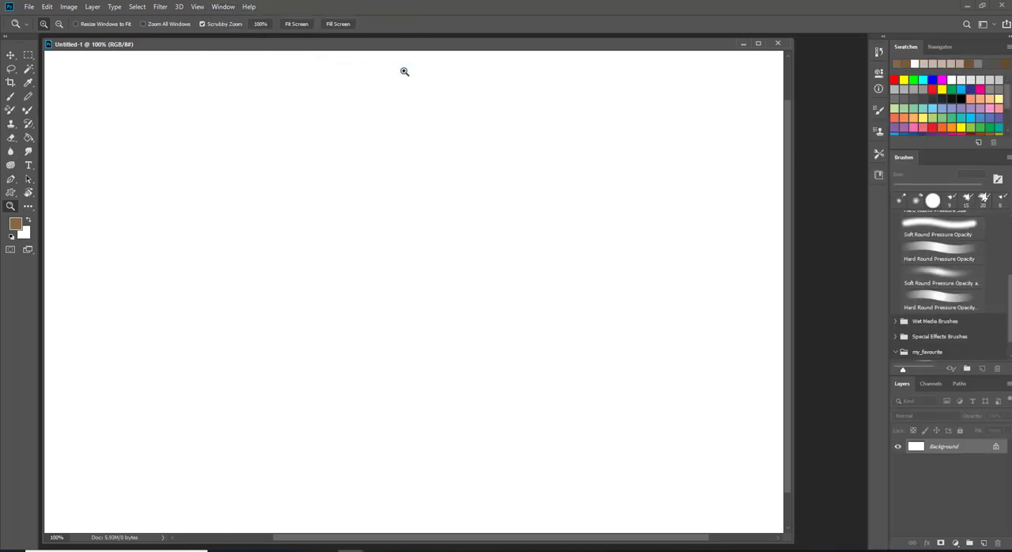
{"action": "mouse_move", "coordinate": [411, 73]}
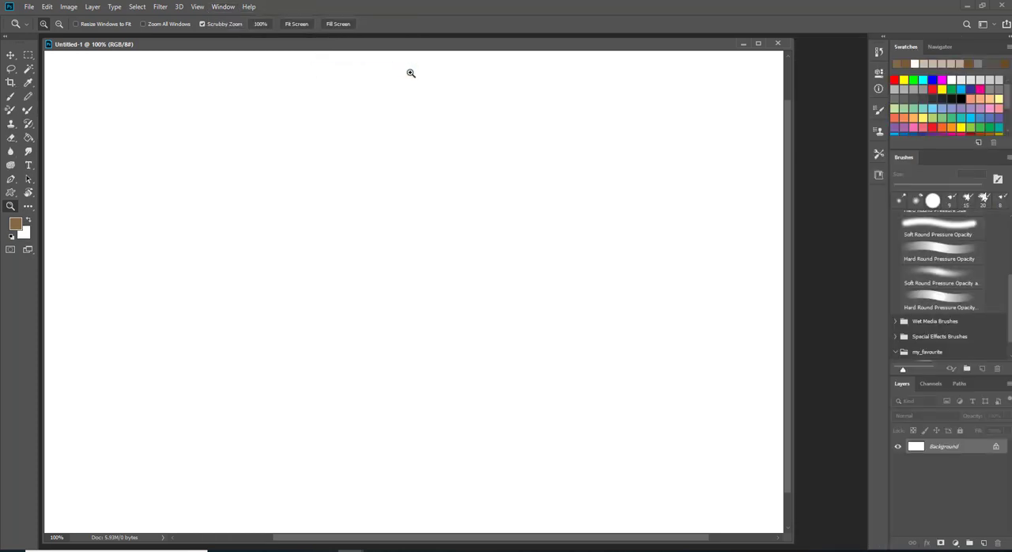
{"action": "mouse_move", "coordinate": [704, 101]}
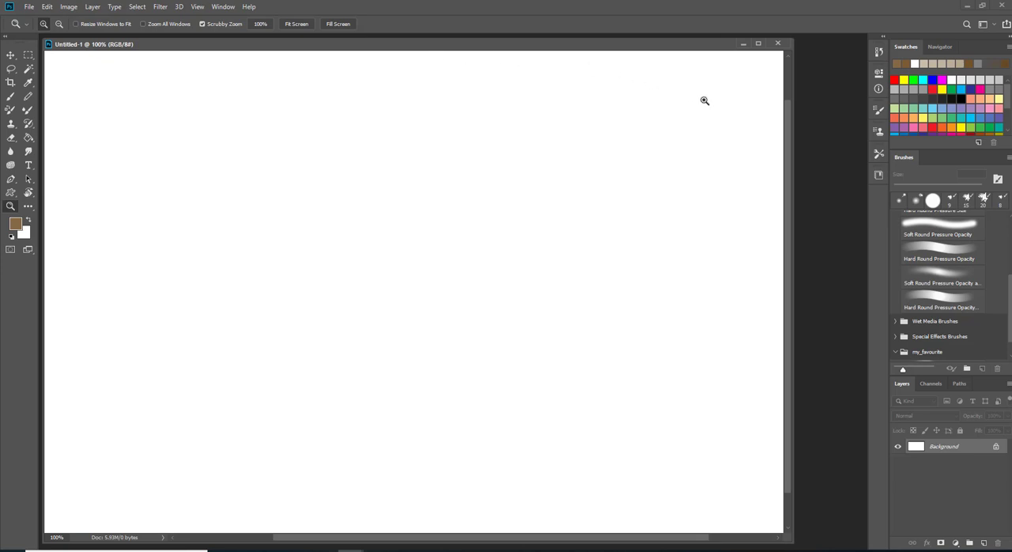
{"action": "mouse_move", "coordinate": [712, 111]}
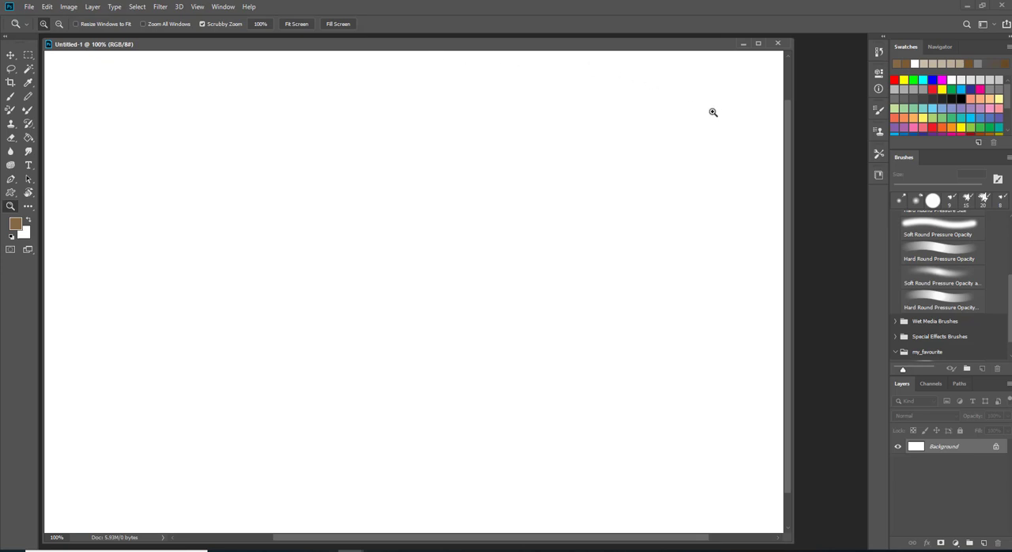
{"action": "left_click", "coordinate": [12, 96]}
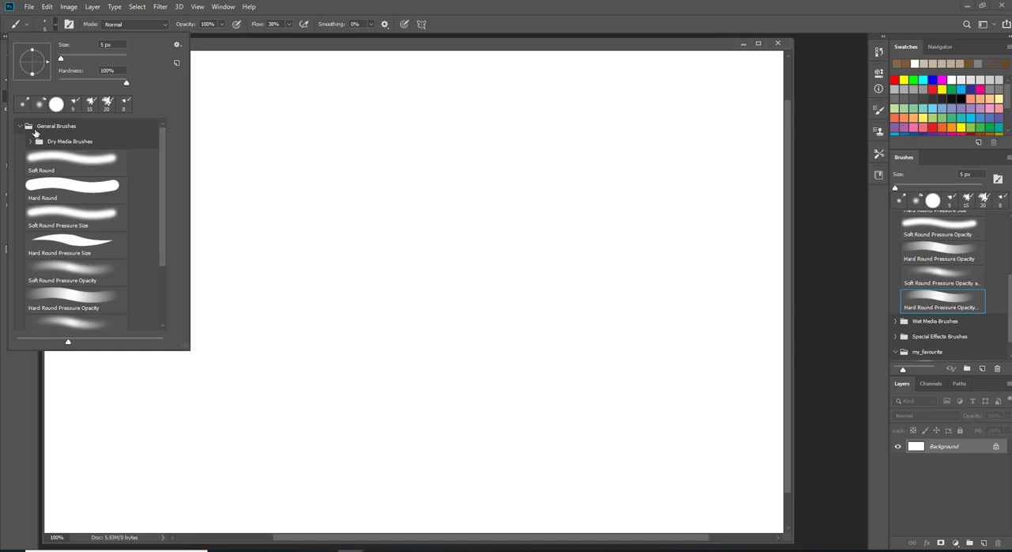
Choose the Hard Round Pressure Opacity brush preset from the picker.
{"action": "scroll", "scroll_direction": "down", "scroll_amount": 3}
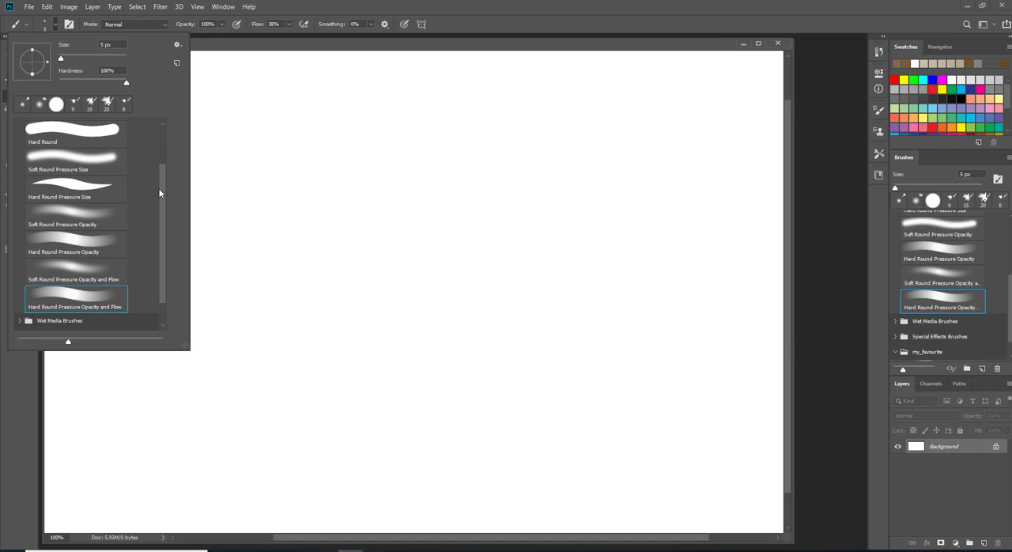
{"action": "mouse_move", "coordinate": [889, 214]}
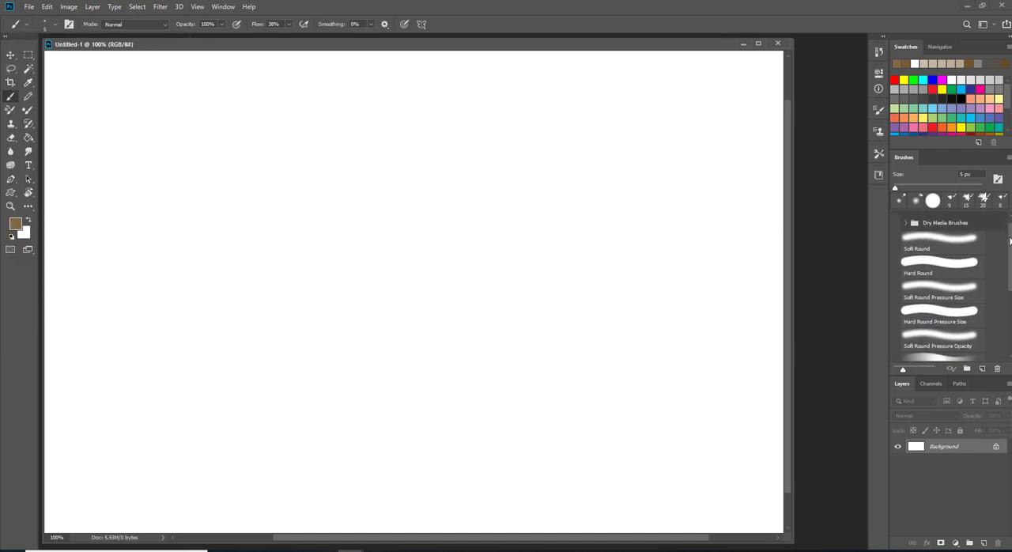
{"action": "left_click", "coordinate": [895, 218]}
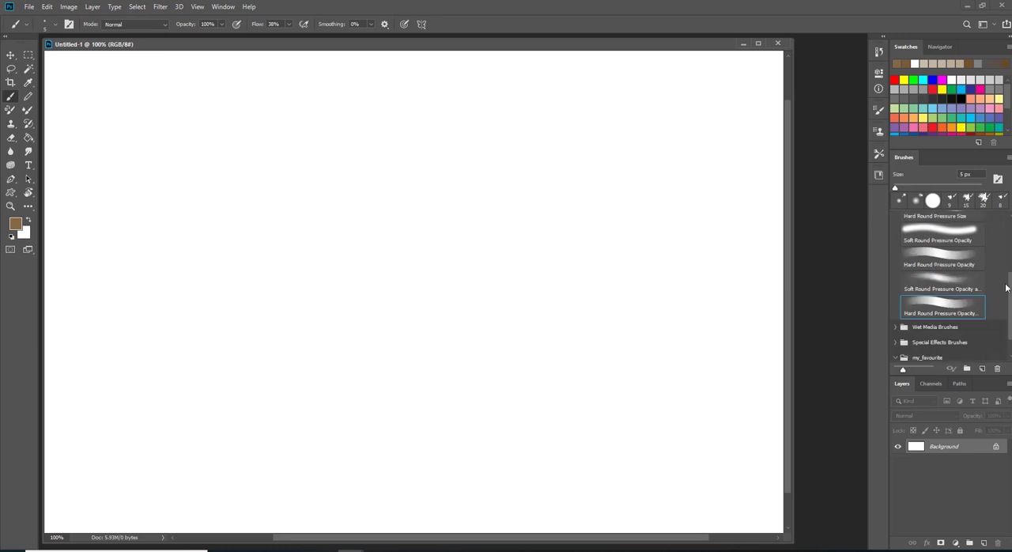
{"action": "mouse_move", "coordinate": [943, 394]}
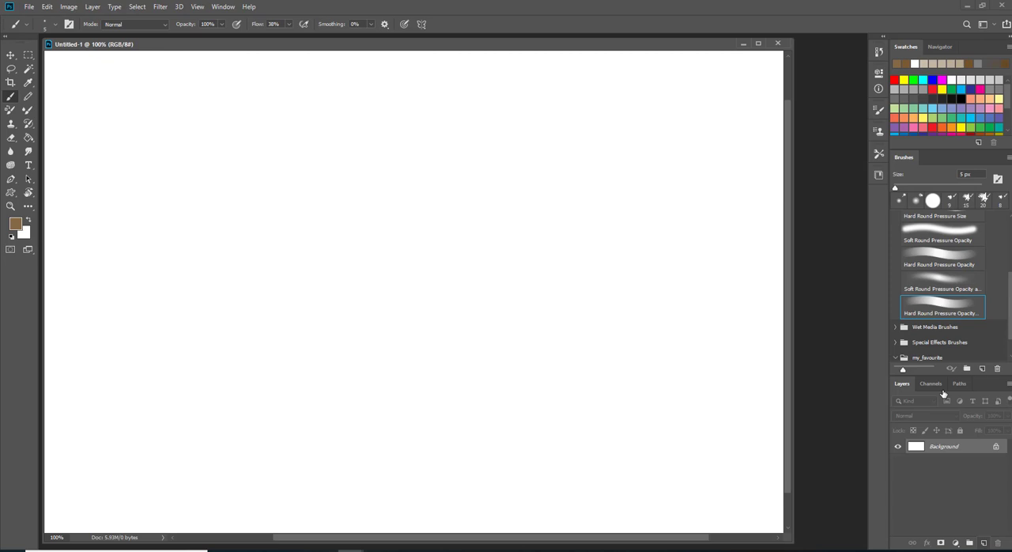
Add a new Hair layer and set the foreground colour to a darker brown.
{"action": "left_click", "coordinate": [972, 544]}
{"action": "type", "text": "Hair"}
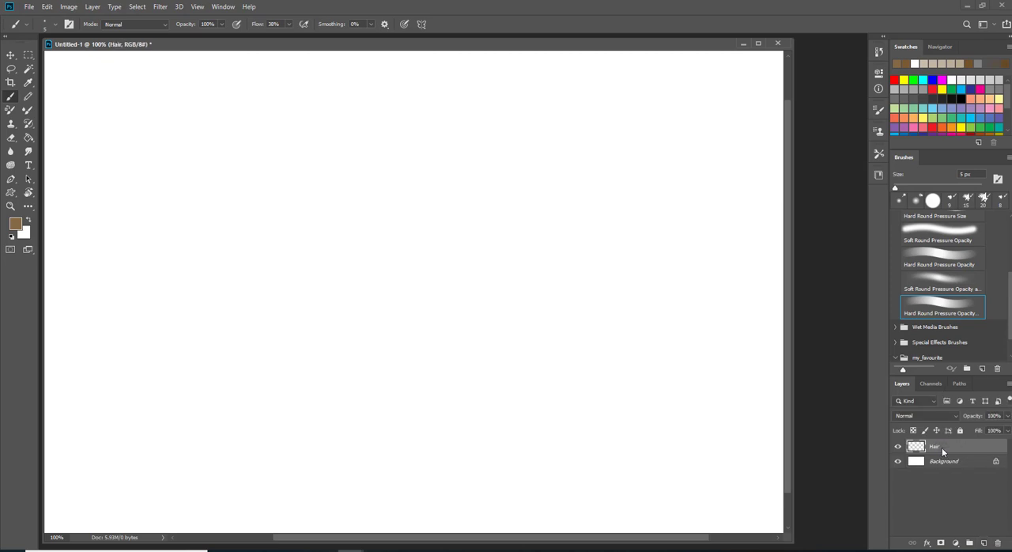
{"action": "mouse_move", "coordinate": [40, 215]}
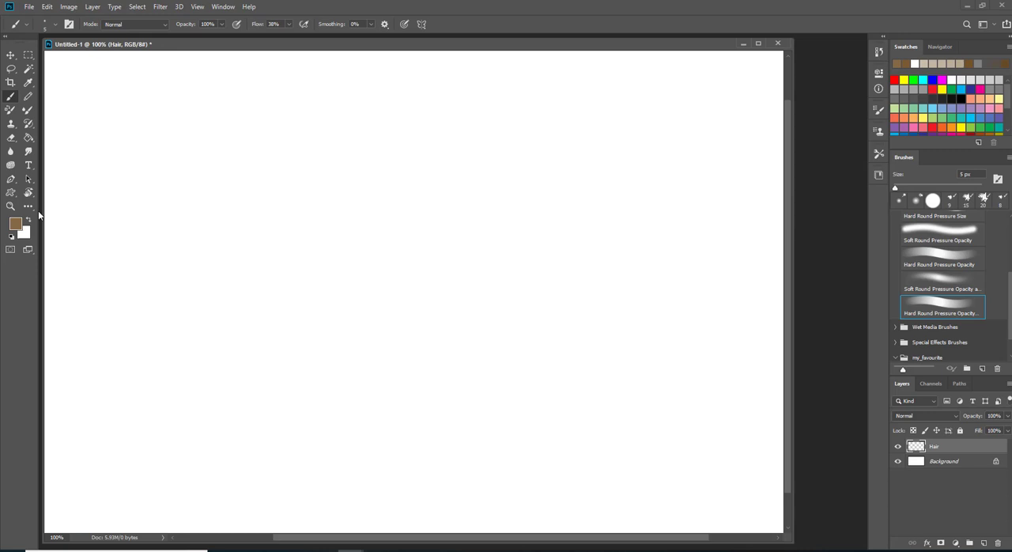
{"action": "left_click", "coordinate": [15, 225]}
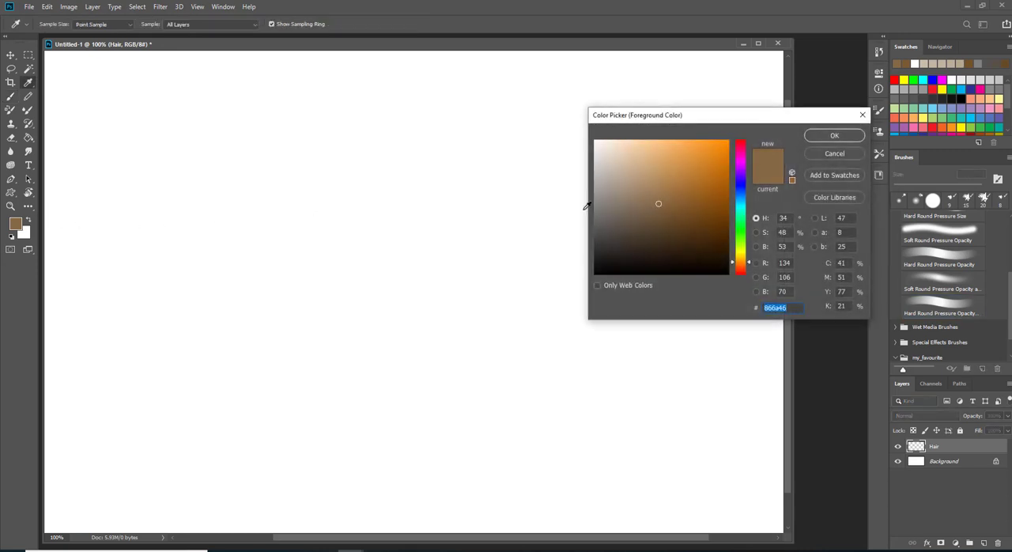
{"action": "left_click", "coordinate": [699, 222]}
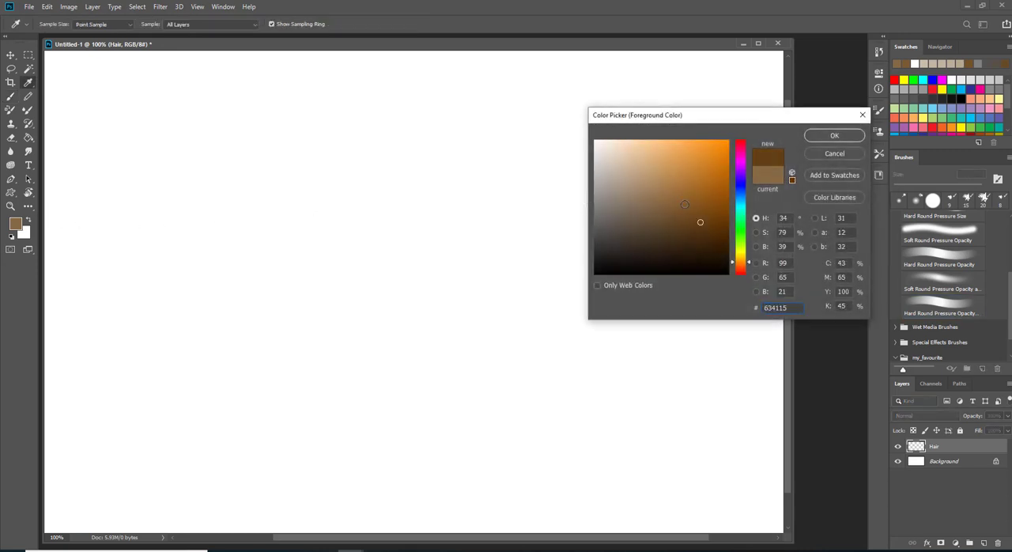
{"action": "left_click", "coordinate": [686, 221]}
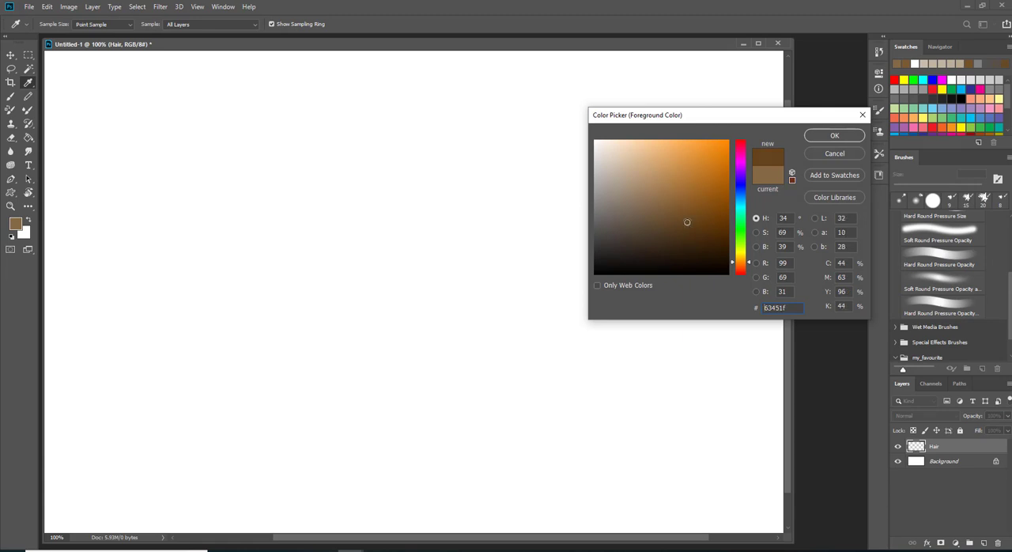
{"action": "left_click", "coordinate": [835, 136]}
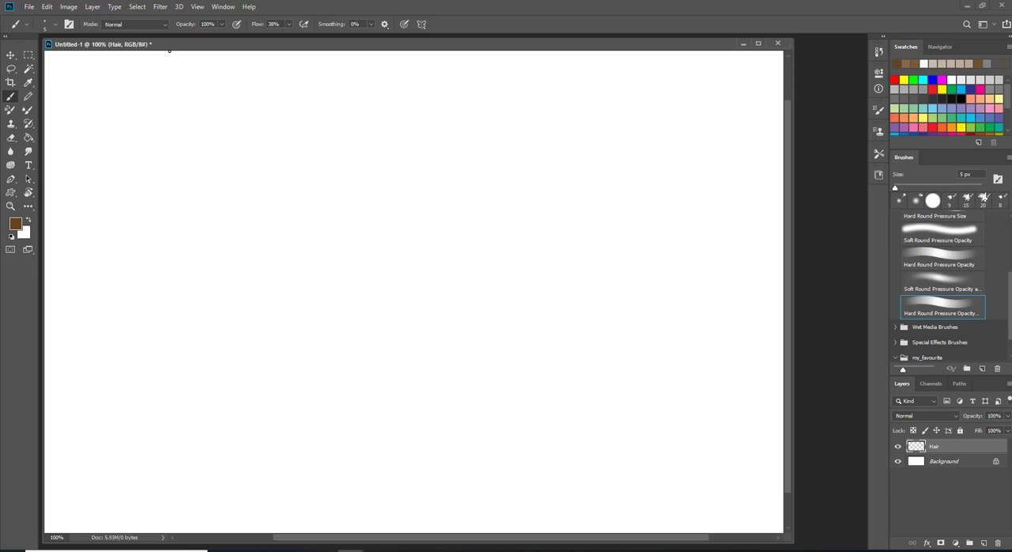
{"action": "mouse_move", "coordinate": [358, 266]}
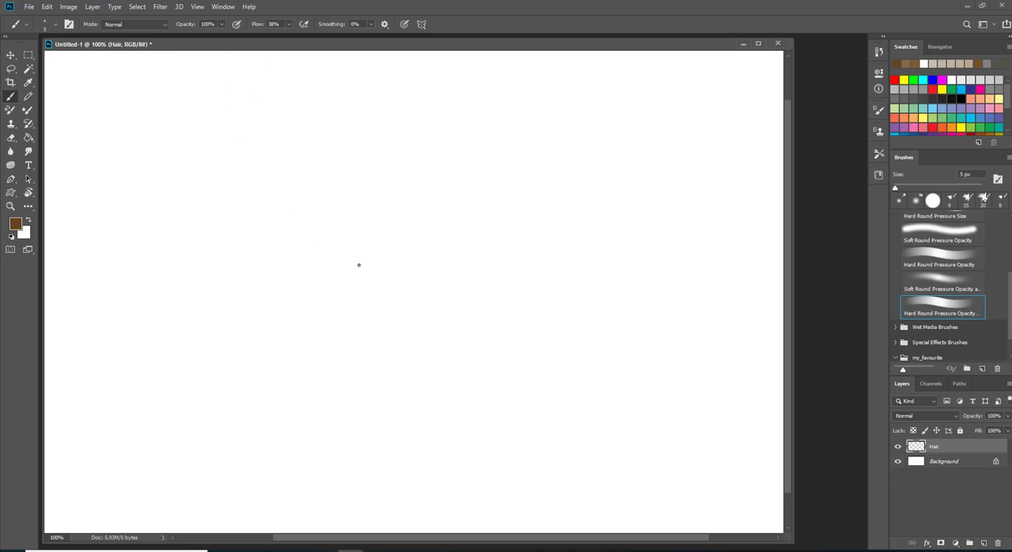
Enlarge the brush and paint the first long brown strands with thinner edge strands.
{"action": "left_click_drag", "start_coordinate": [895, 186], "coordinate": [927, 186]}
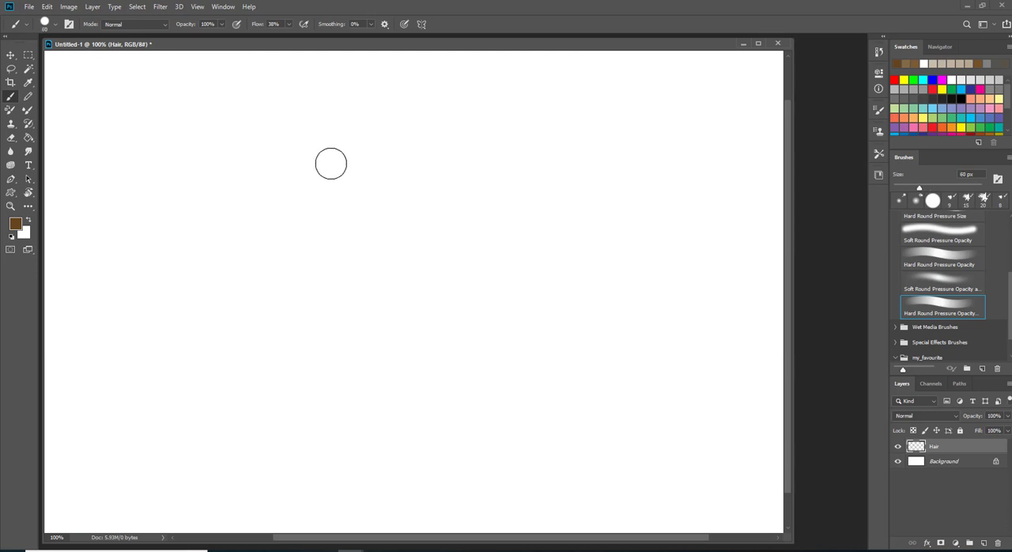
{"action": "left_click_drag", "start_coordinate": [331, 164], "coordinate": [332, 196]}
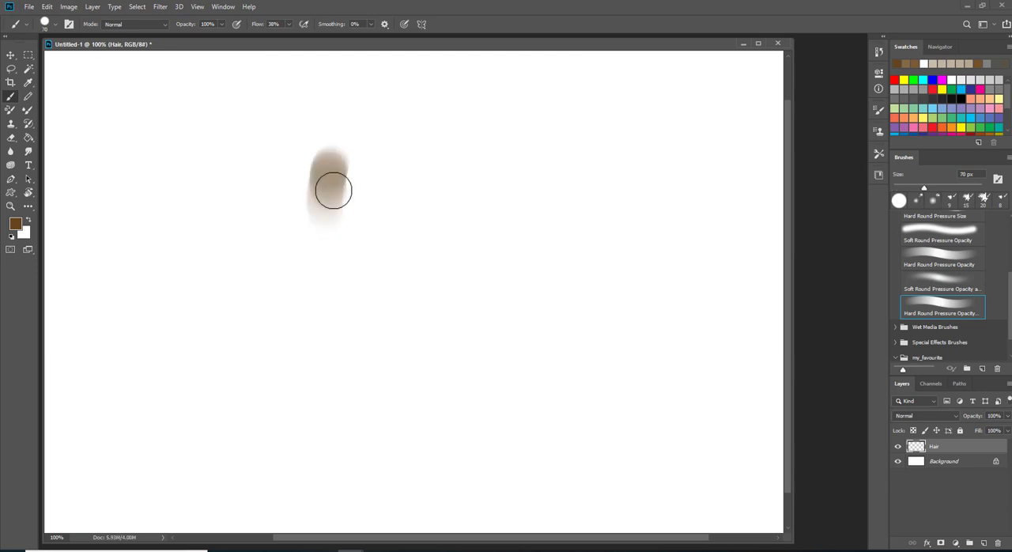
{"action": "left_click_drag", "start_coordinate": [332, 190], "coordinate": [332, 256]}
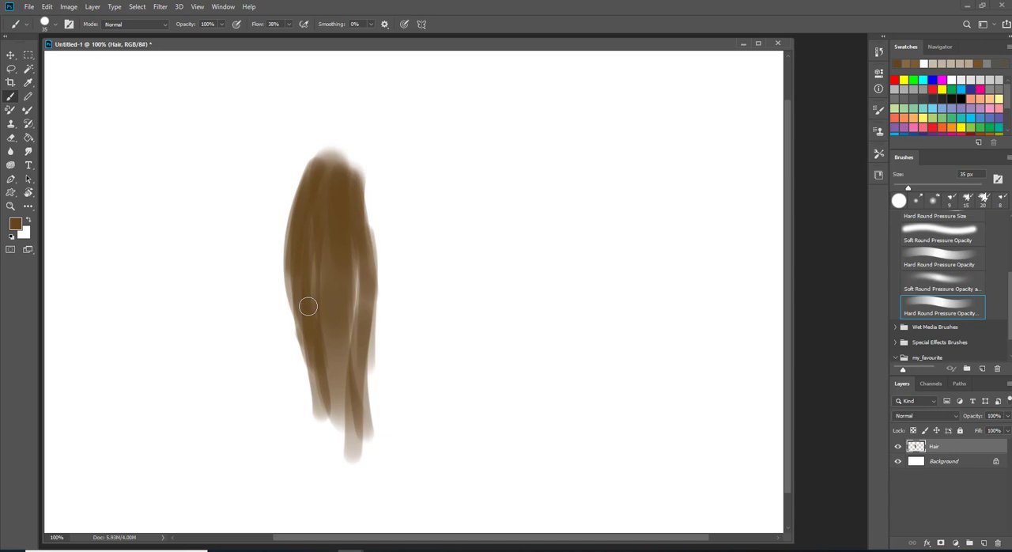
{"action": "left_click_drag", "start_coordinate": [304, 307], "coordinate": [361, 176]}
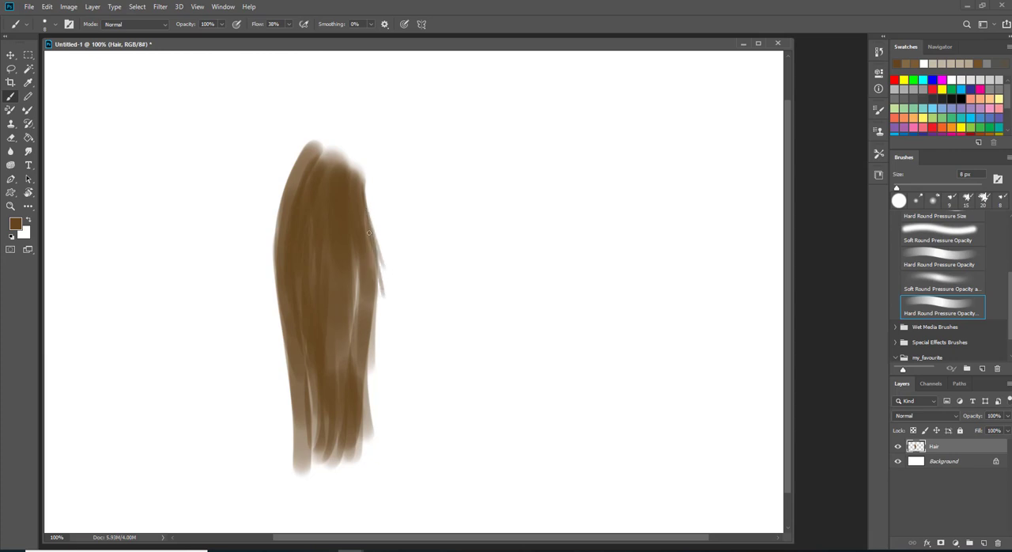
Build up more fine strand detail down the length of the hair.
{"action": "left_click_drag", "start_coordinate": [367, 233], "coordinate": [367, 415]}
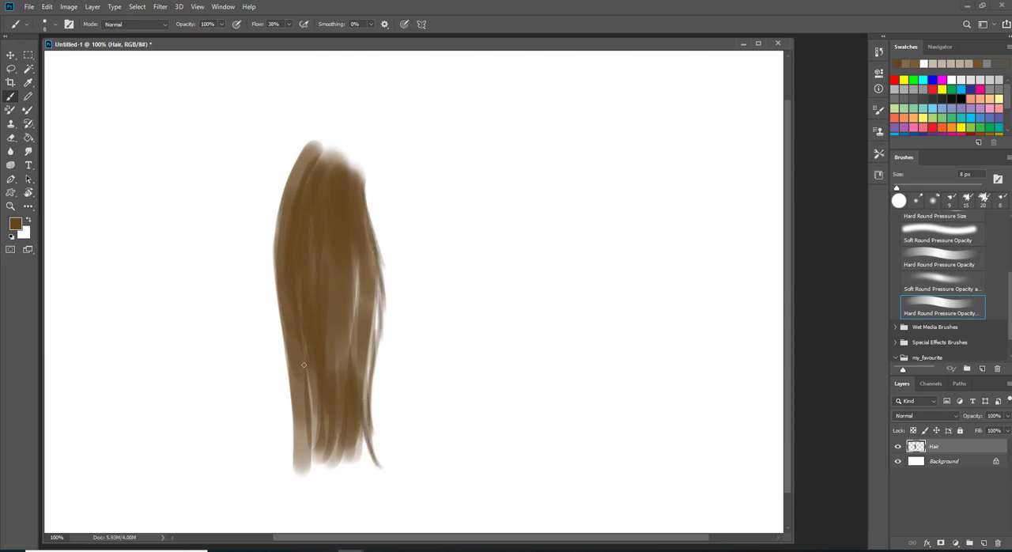
{"action": "left_click_drag", "start_coordinate": [303, 365], "coordinate": [300, 389]}
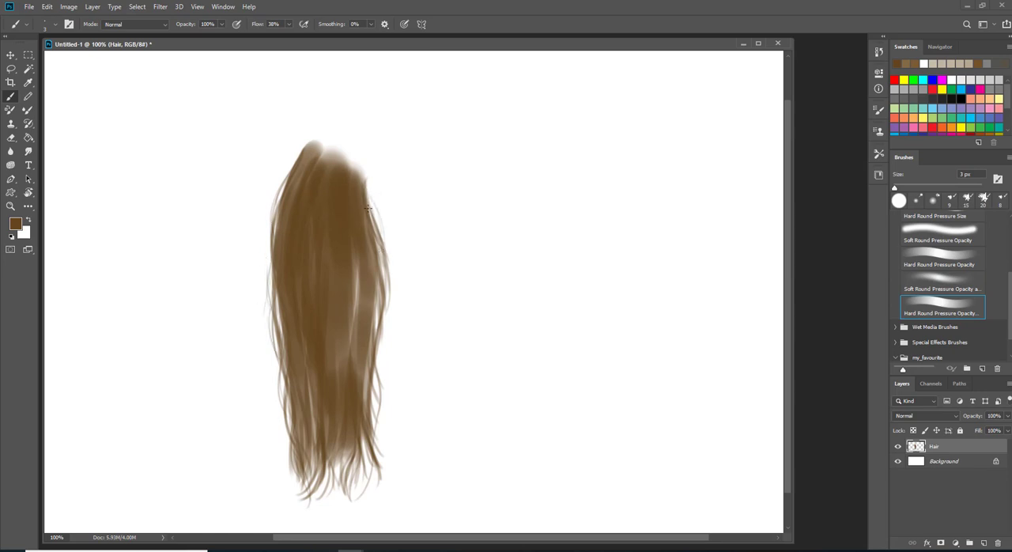
{"action": "left_click_drag", "start_coordinate": [367, 209], "coordinate": [364, 403]}
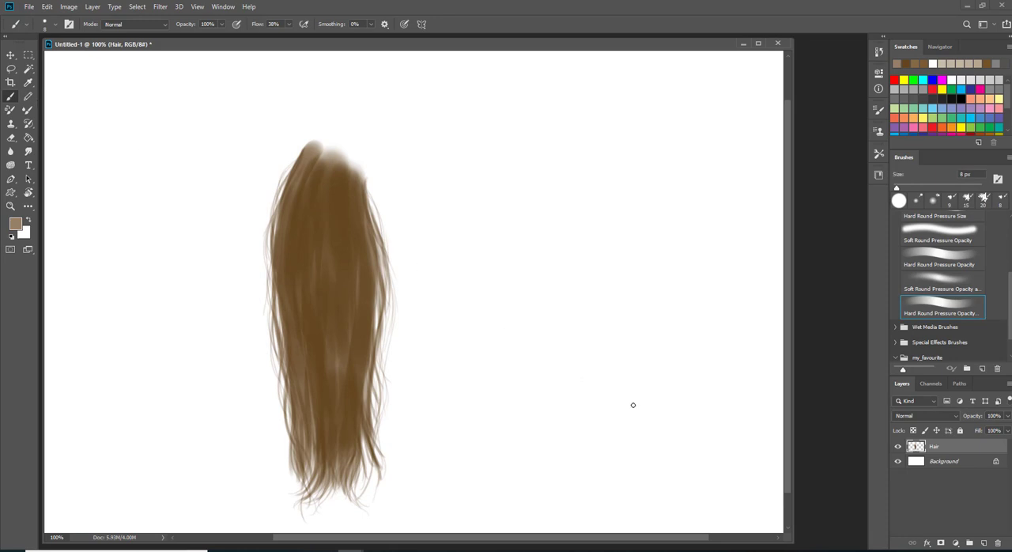
{"action": "mouse_move", "coordinate": [889, 497]}
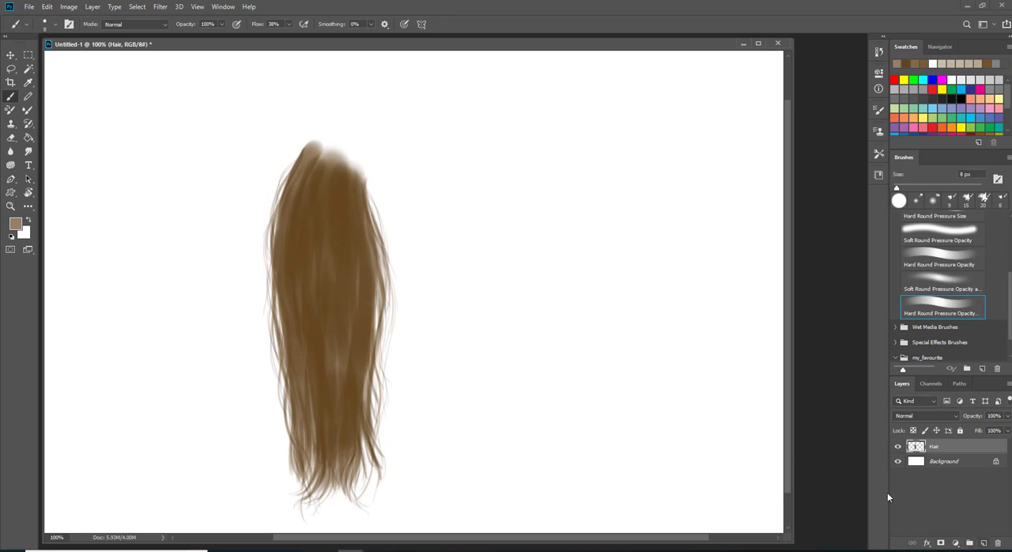
Paint lighter strands on a new light layer, then add another empty layer above it.
{"action": "left_click", "coordinate": [971, 545]}
{"action": "type", "text": "light"}
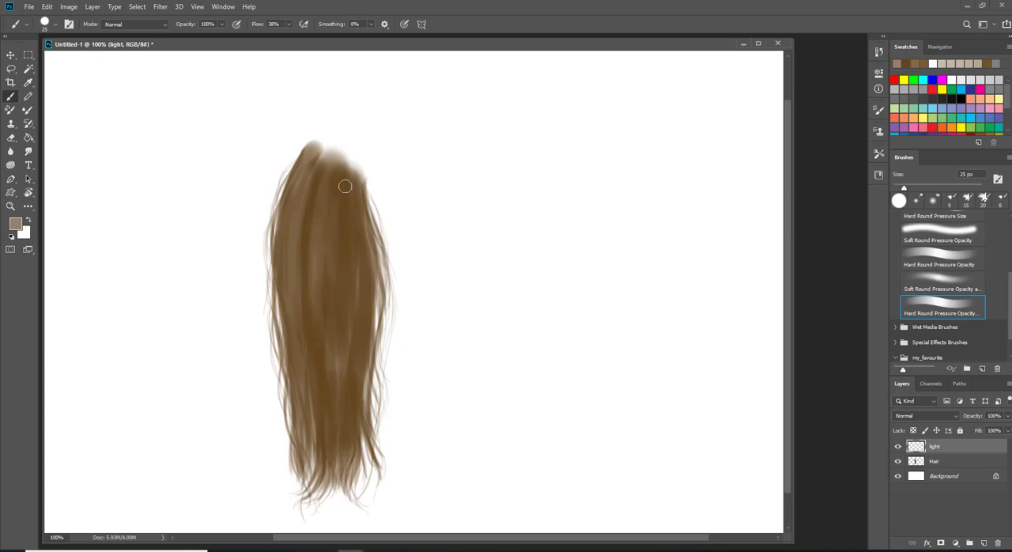
{"action": "left_click_drag", "start_coordinate": [345, 186], "coordinate": [329, 418]}
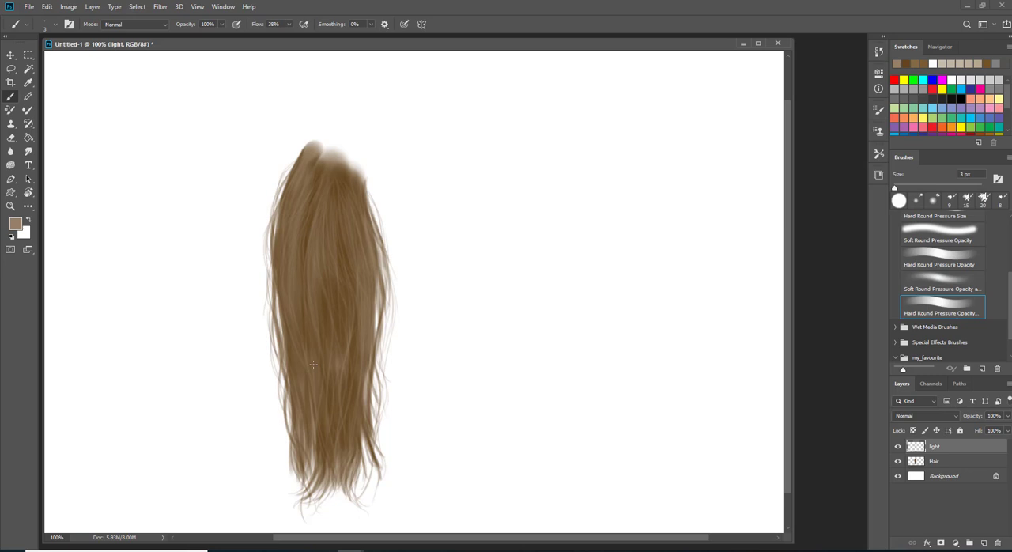
{"action": "mouse_move", "coordinate": [317, 260]}
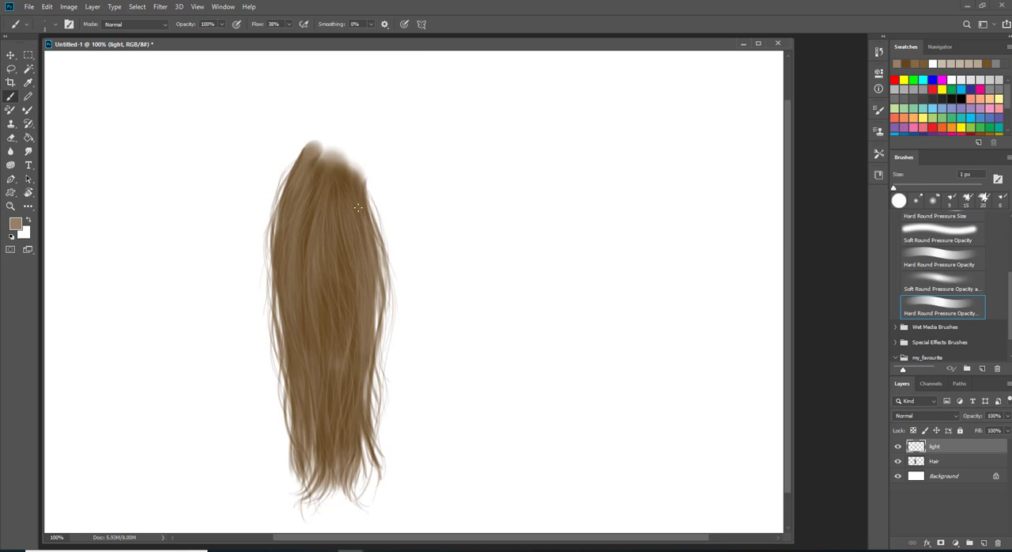
{"action": "left_click", "coordinate": [984, 544]}
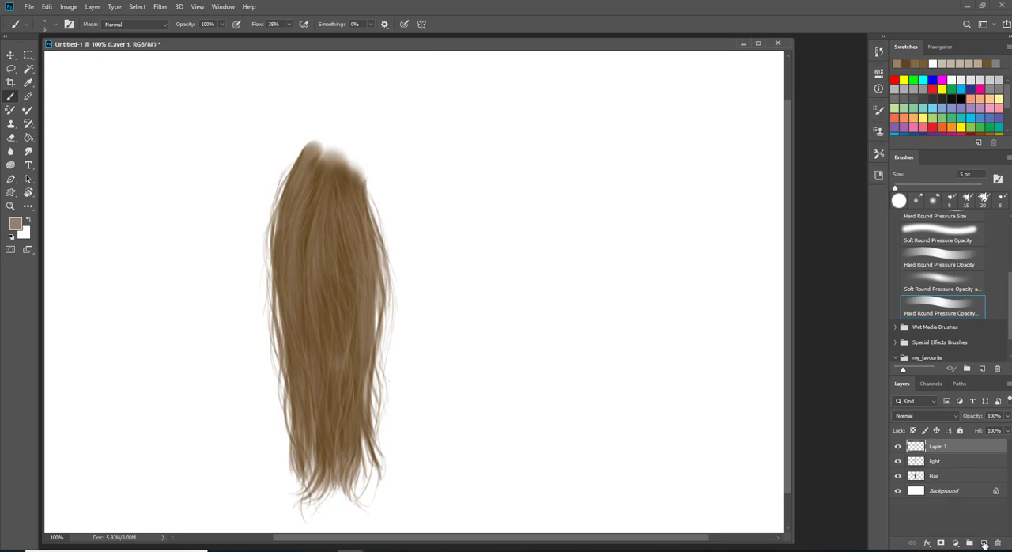
Rename the layer highlight and paint pale strands near the top of the hair.
{"action": "double_click", "coordinate": [940, 446]}
{"action": "type", "text": "highlight"}
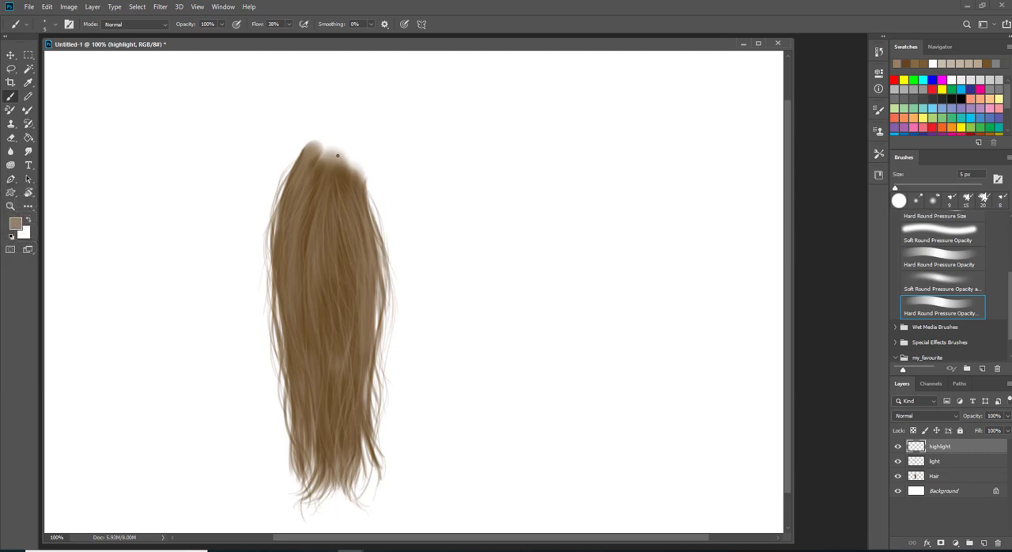
{"action": "key", "text": "alt"}
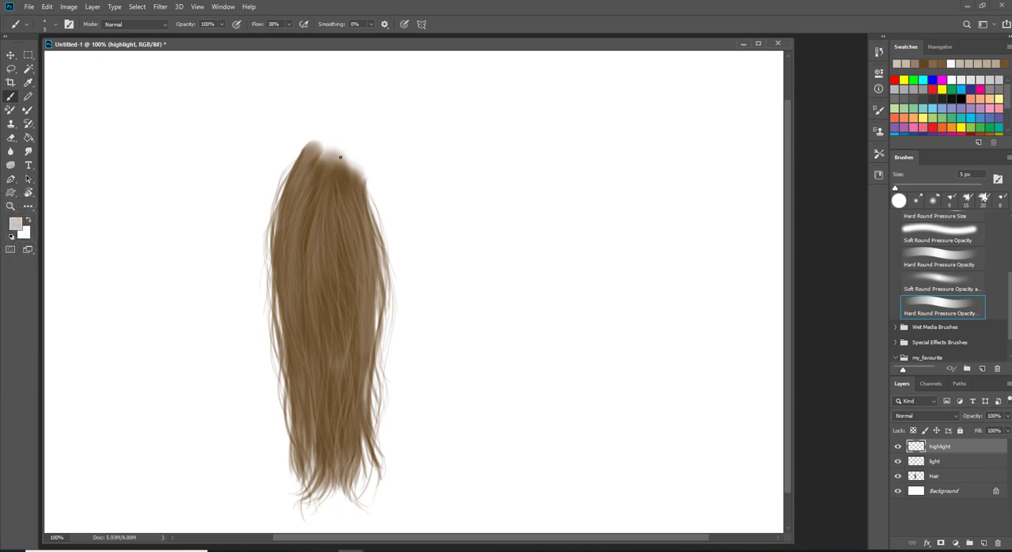
{"action": "key", "text": "alt"}
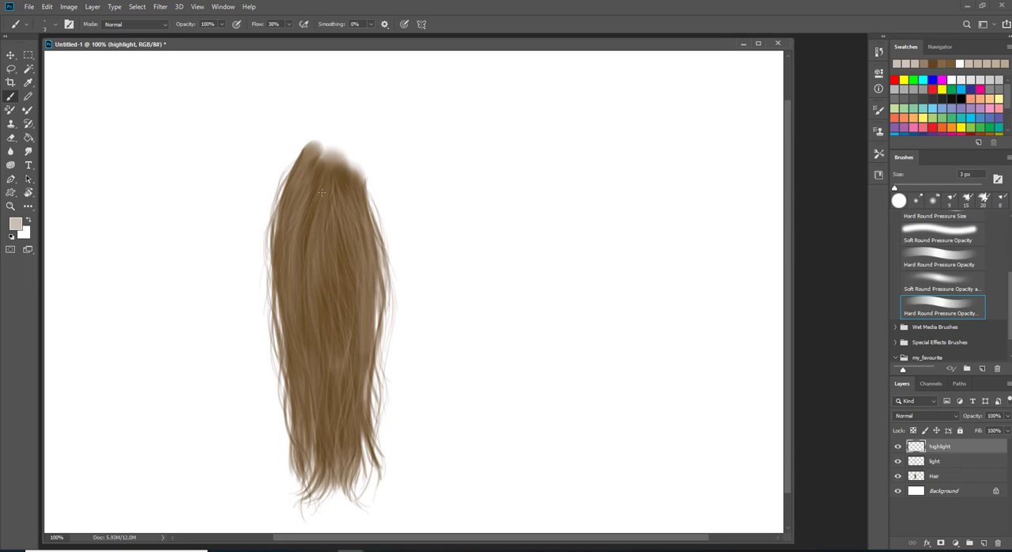
{"action": "left_click_drag", "start_coordinate": [319, 193], "coordinate": [347, 299]}
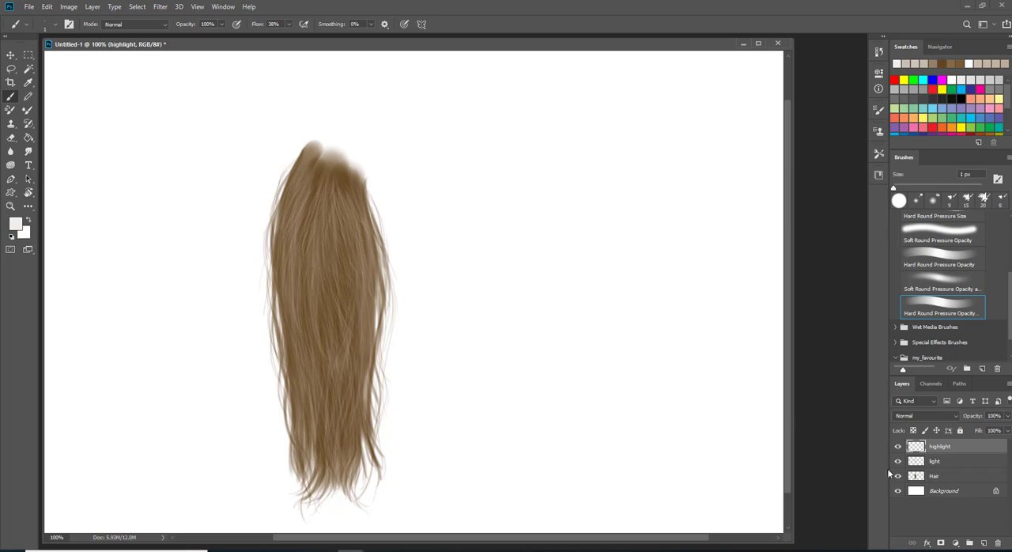
{"action": "left_click", "coordinate": [933, 475]}
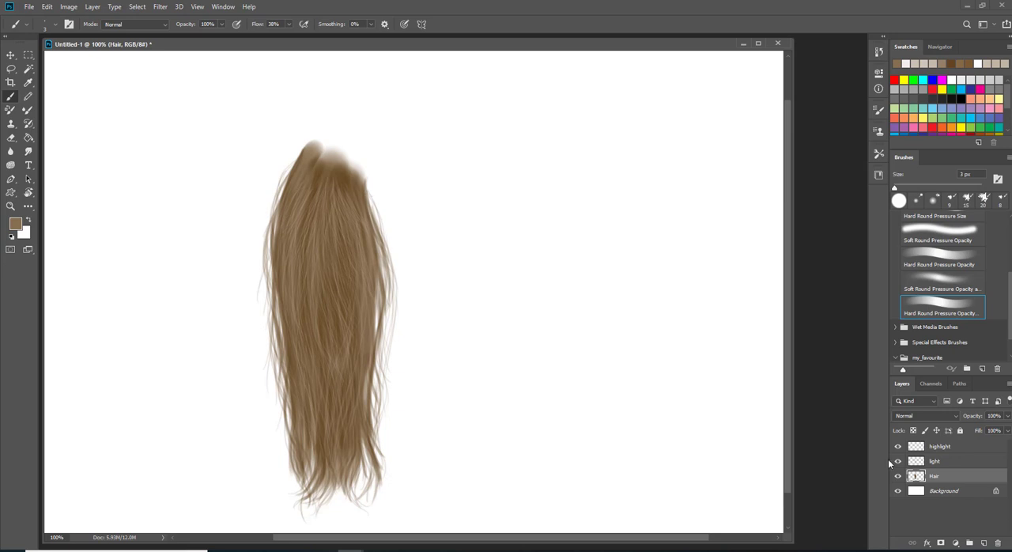
Fill a new top layer with 50% gray, set it to Overlay and name it dodge&burn.
{"action": "left_click", "coordinate": [971, 544]}
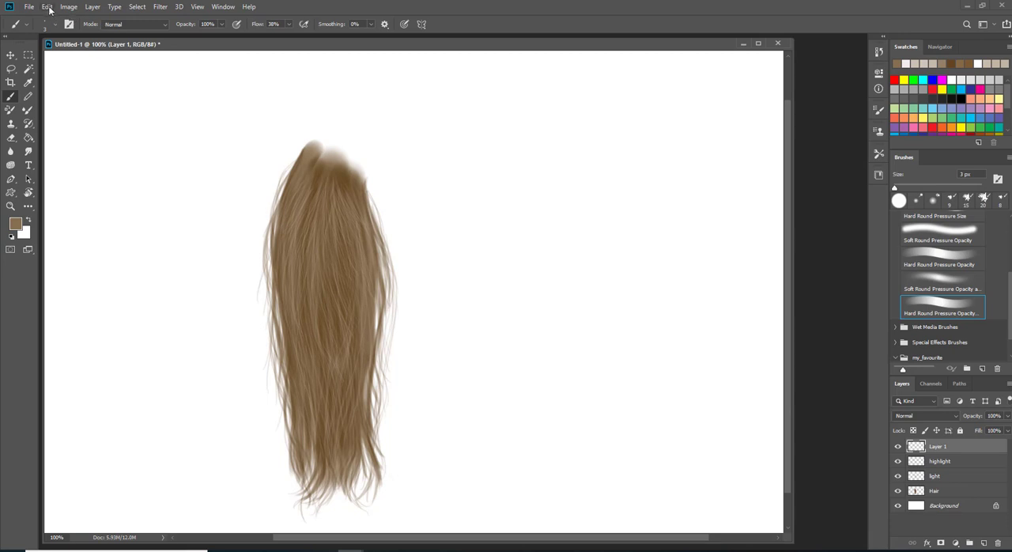
{"action": "left_click", "coordinate": [48, 7]}
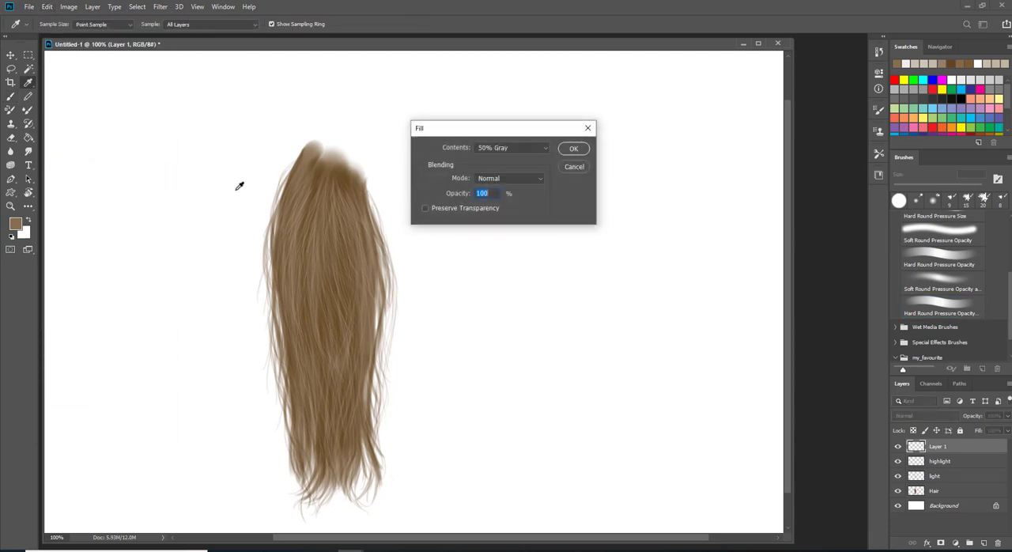
{"action": "left_click", "coordinate": [573, 148]}
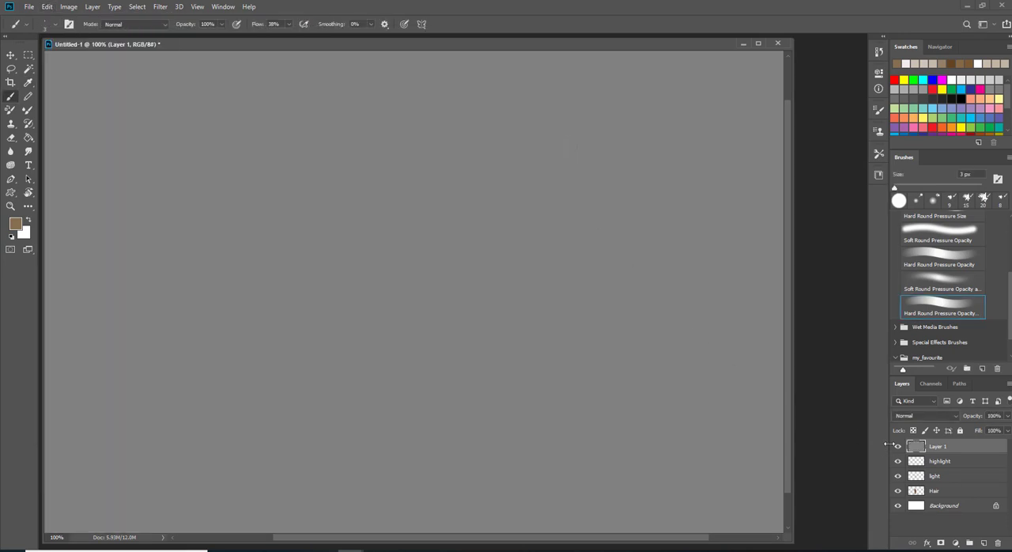
{"action": "left_click", "coordinate": [925, 414]}
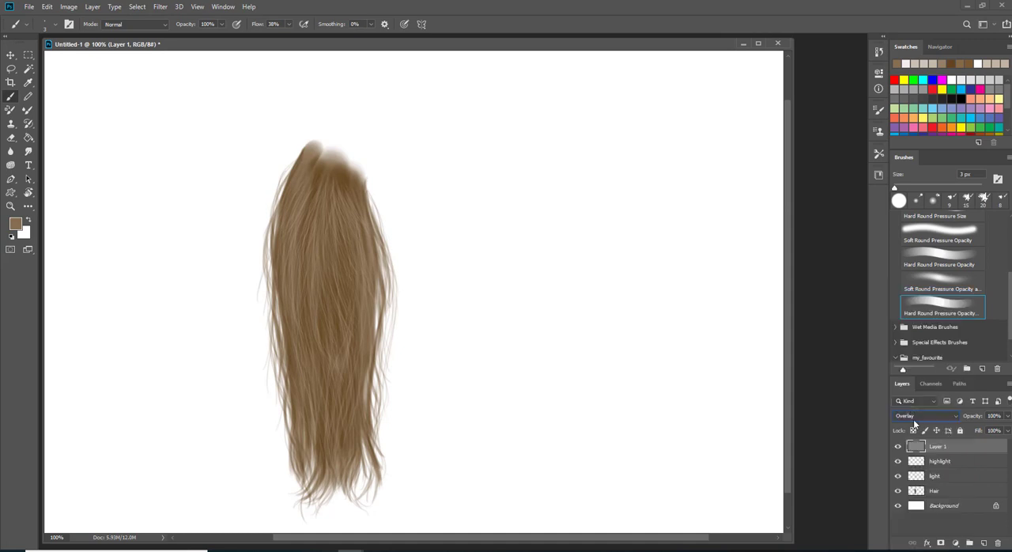
{"action": "double_click", "coordinate": [938, 446]}
{"action": "type", "text": "dodge/burn"}
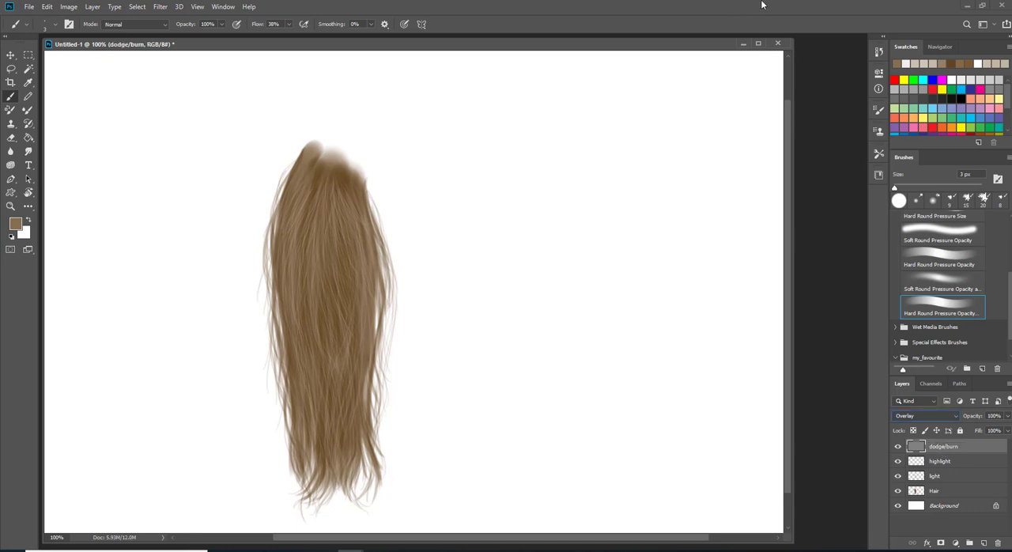
{"action": "mouse_move", "coordinate": [41, 222]}
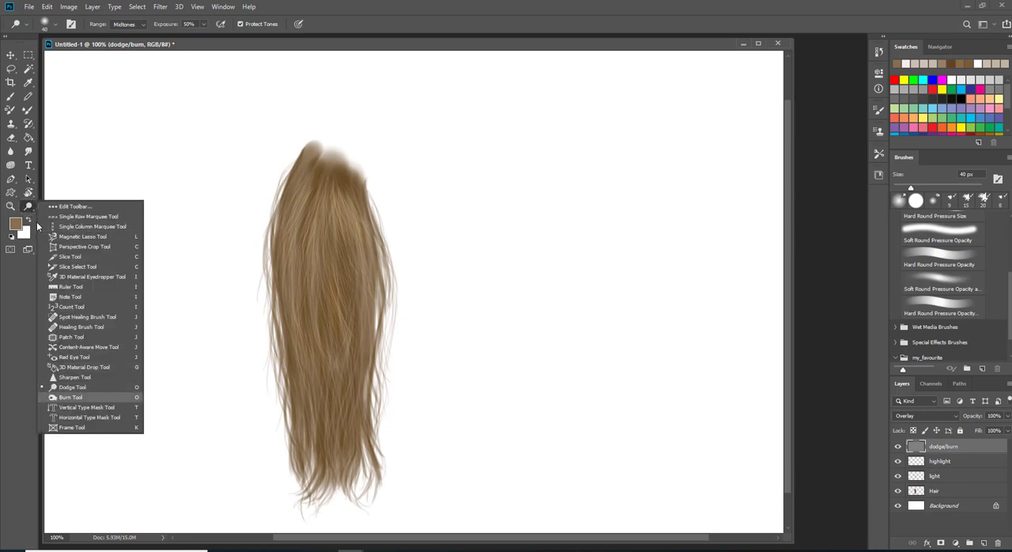
Switch to the Burn tool to darken parts of the hair on the overlay layer.
{"action": "left_click", "coordinate": [71, 397]}
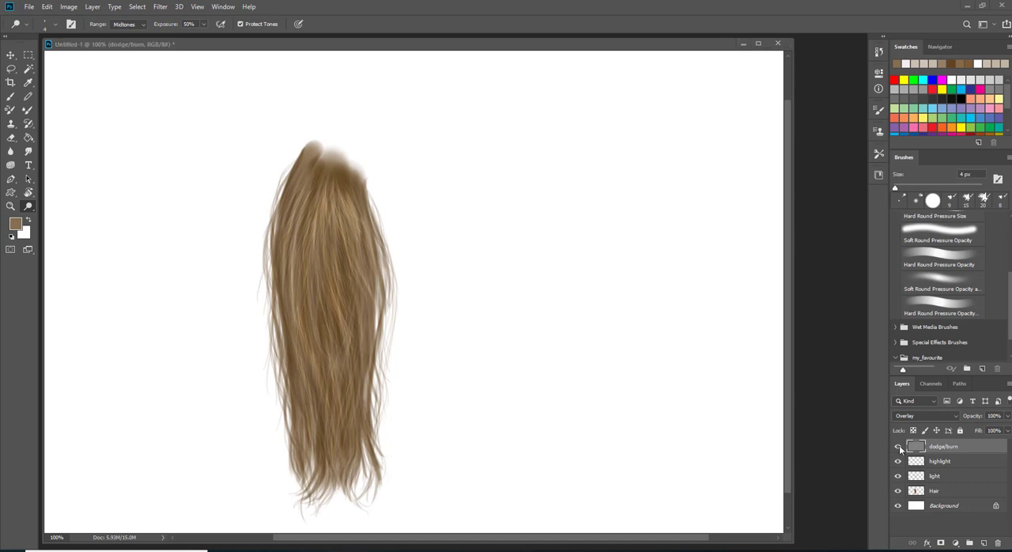
{"action": "left_click", "coordinate": [898, 446]}
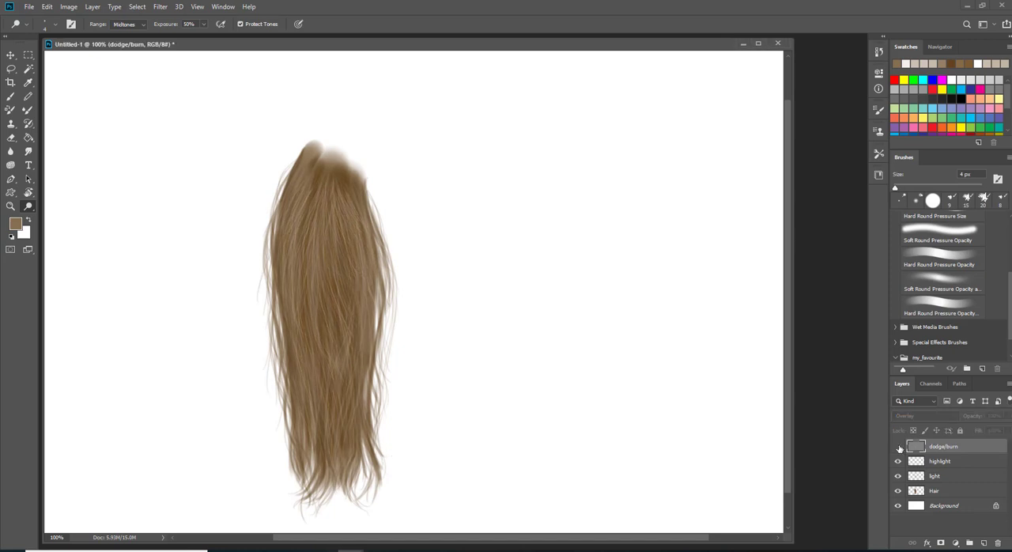
{"action": "left_click", "coordinate": [899, 446]}
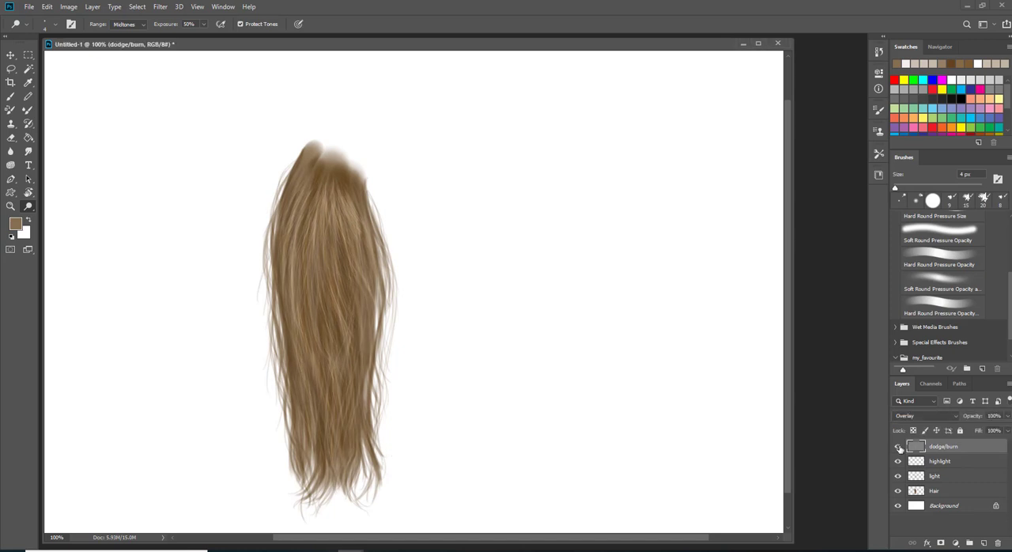
{"action": "left_click", "coordinate": [898, 446]}
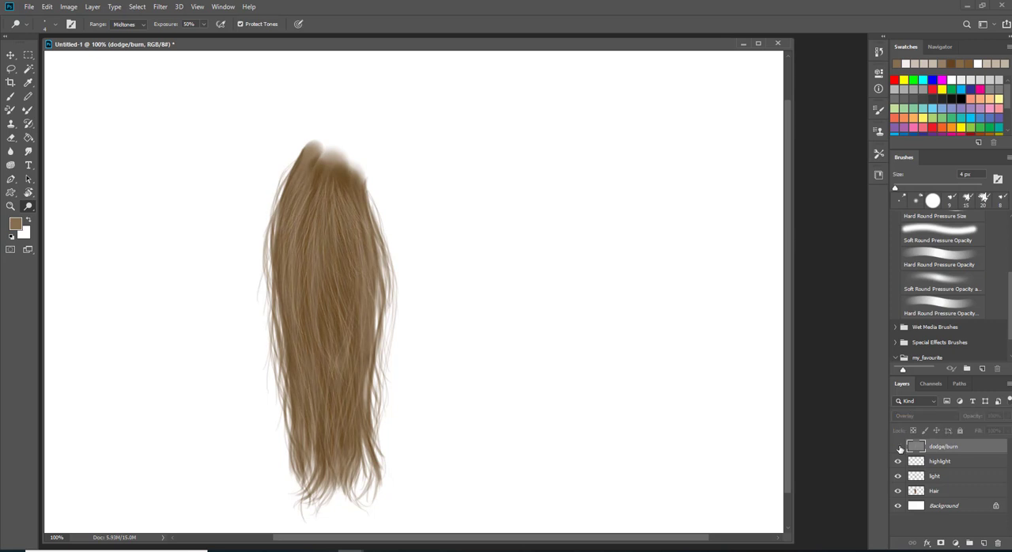
{"action": "left_click", "coordinate": [898, 446]}
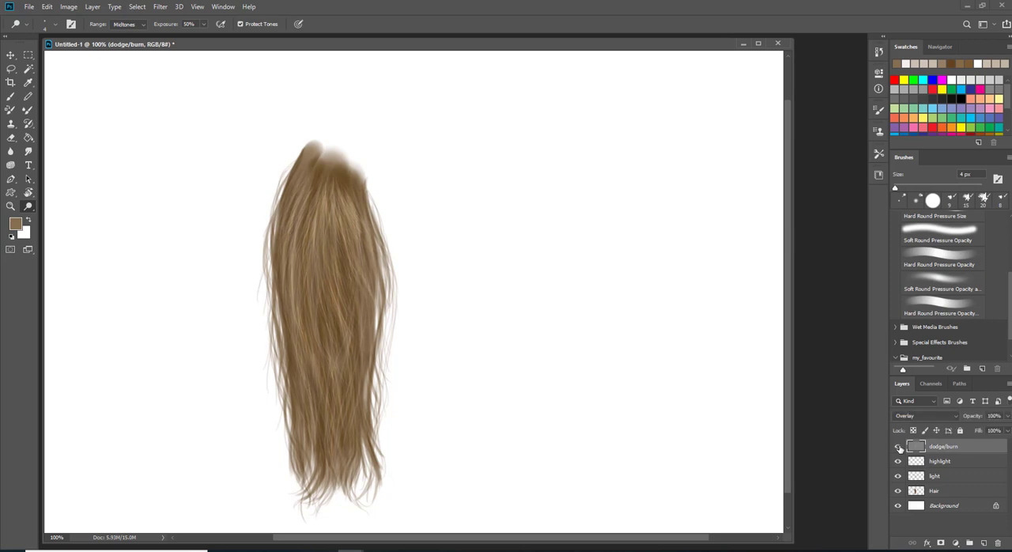